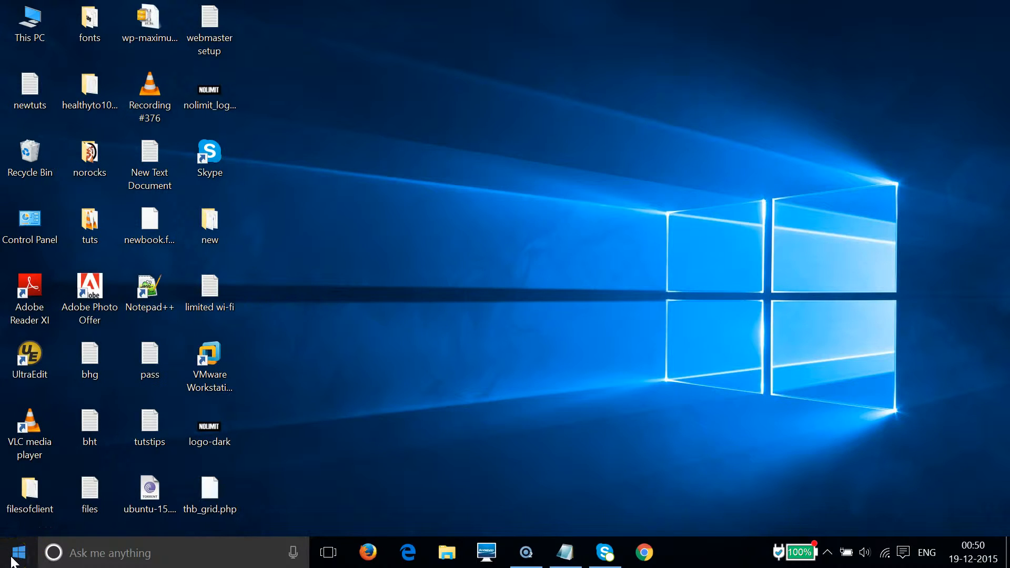
# Launch Settings from the Start menu, landing on the System Display page
pyautogui.click(18, 553)
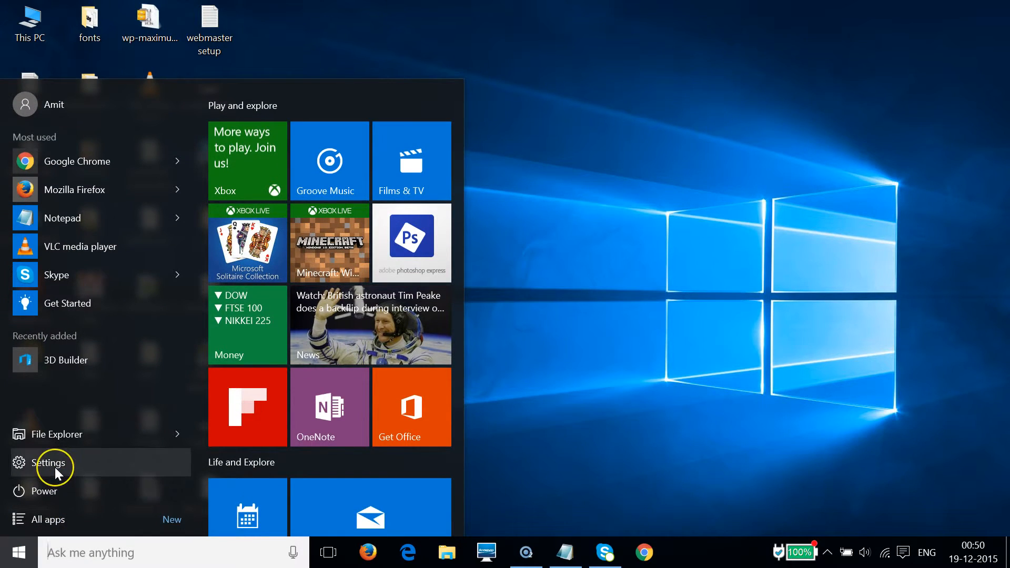
pyautogui.click(51, 463)
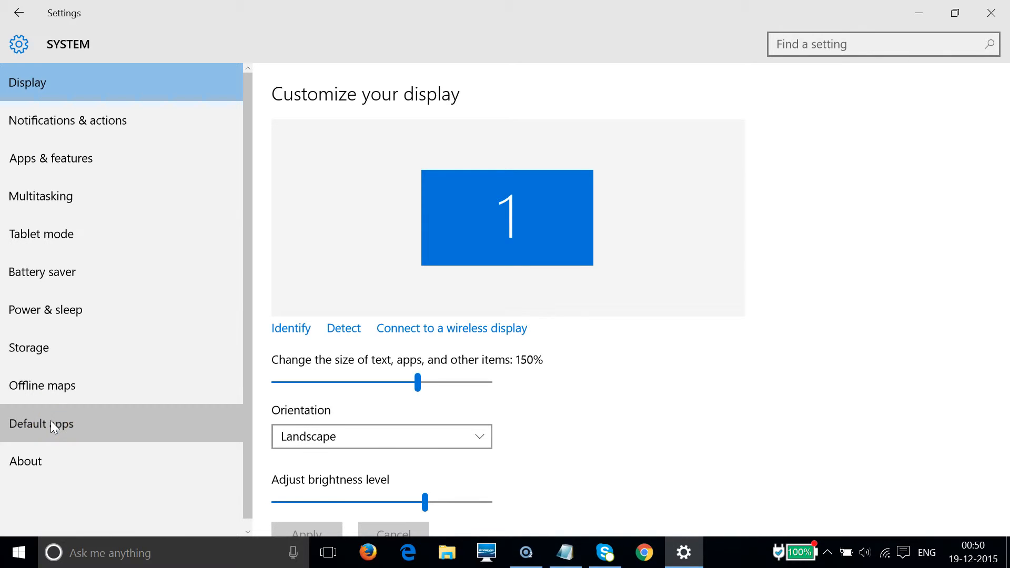
# Go to Default apps and bring the Web browser entry (Microsoft Edge) into view
pyautogui.click(41, 423)
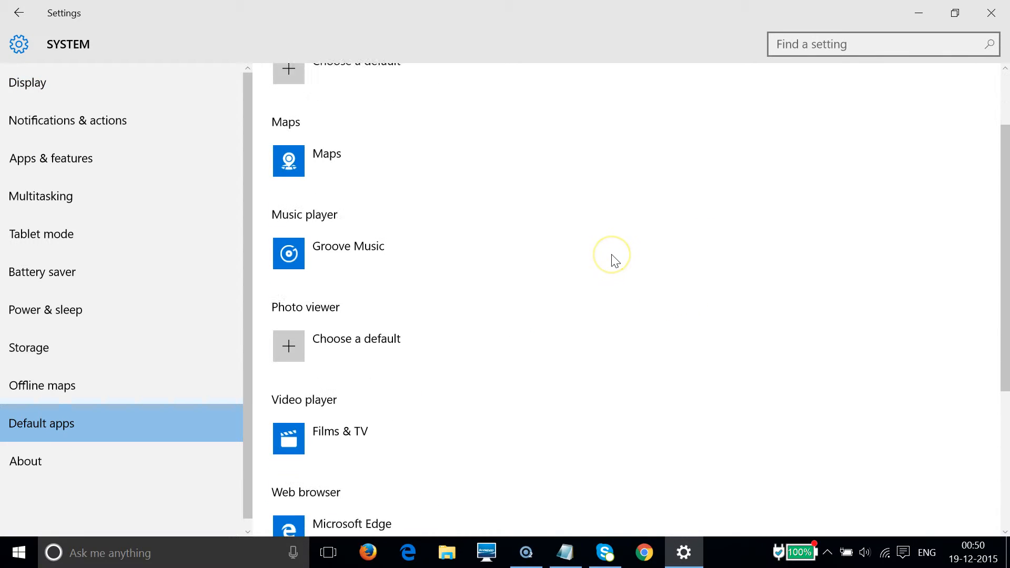
pyautogui.scroll(-3)
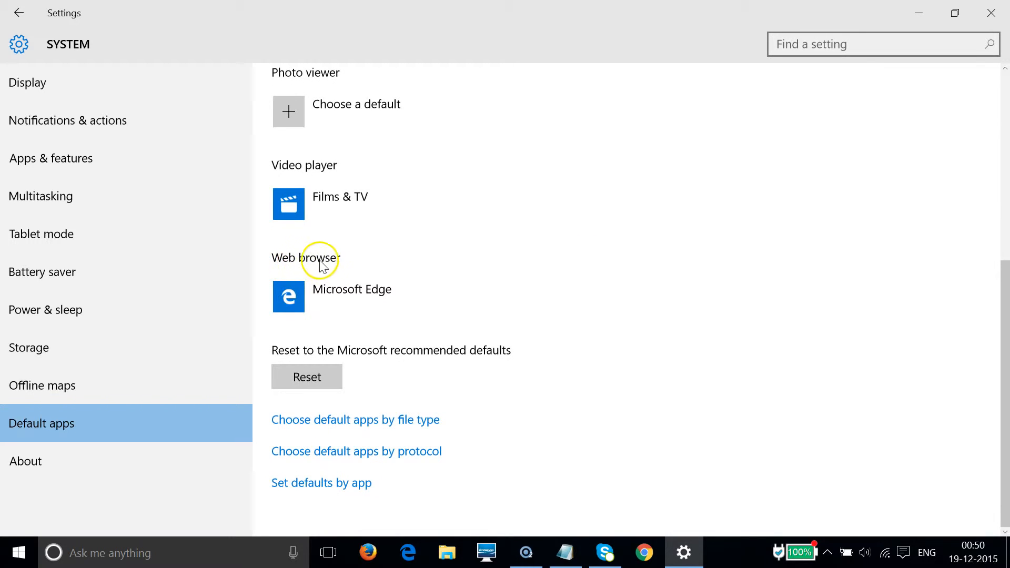
pyautogui.click(352, 297)
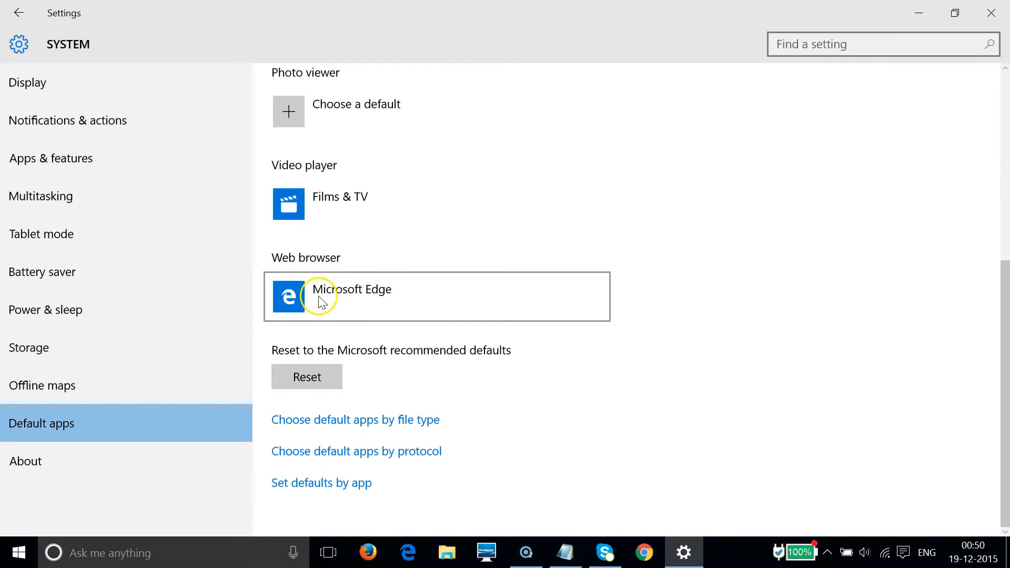
pyautogui.moveTo(400, 303)
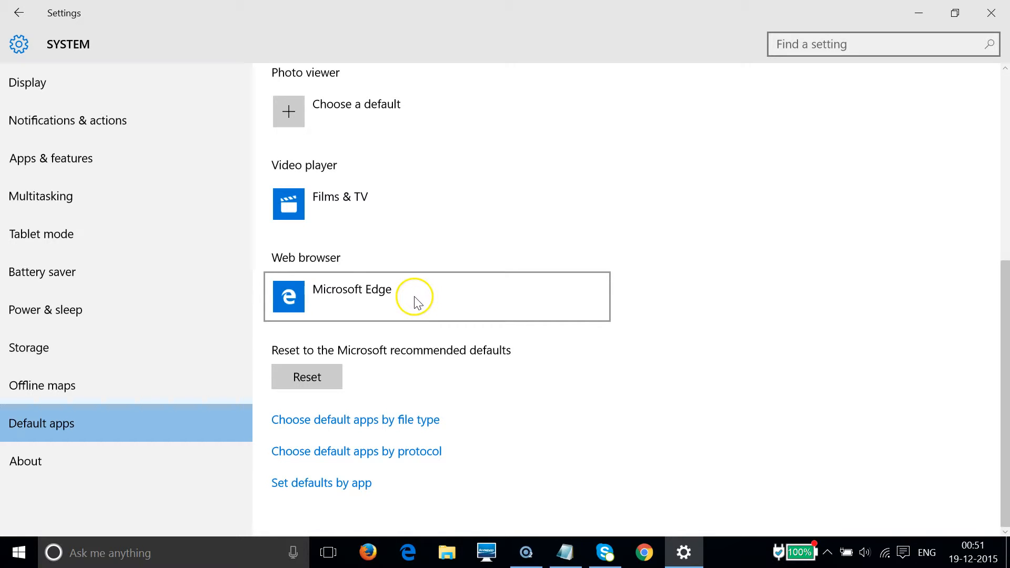
pyautogui.moveTo(416, 298)
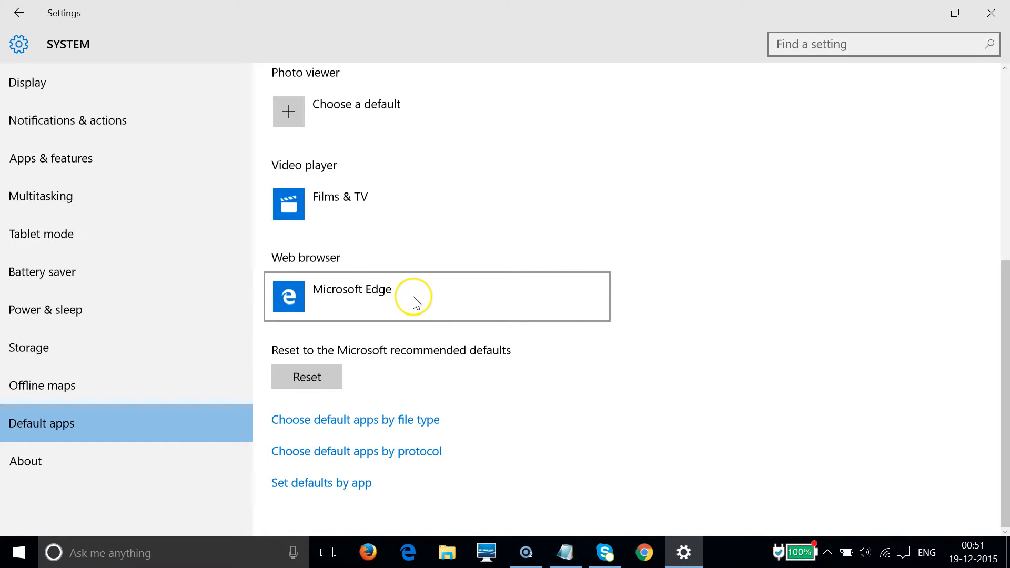
# Switch the default web browser from Microsoft Edge to Google Chrome, then return to the Notepad note
pyautogui.click(437, 297)
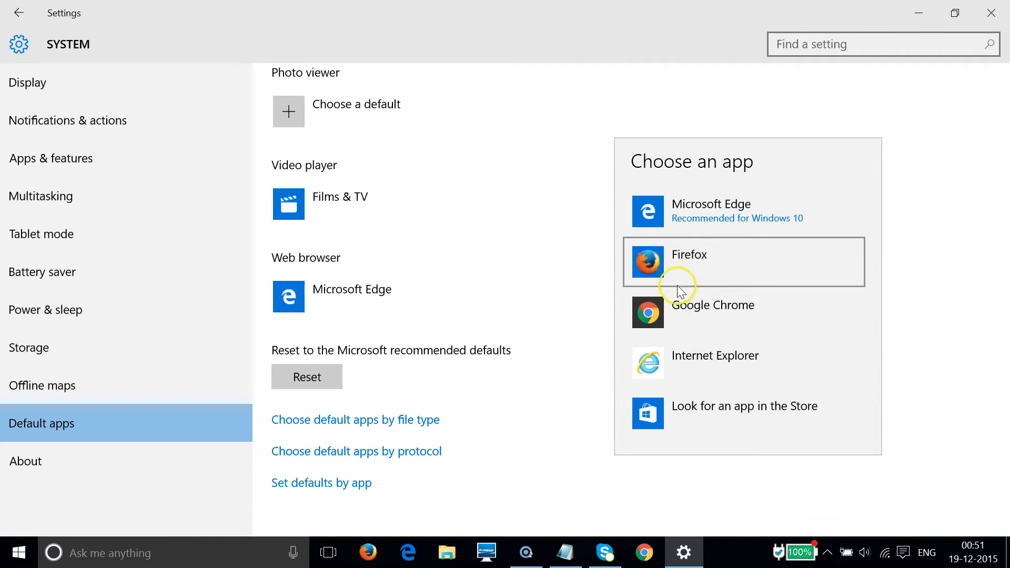
pyautogui.moveTo(688, 314)
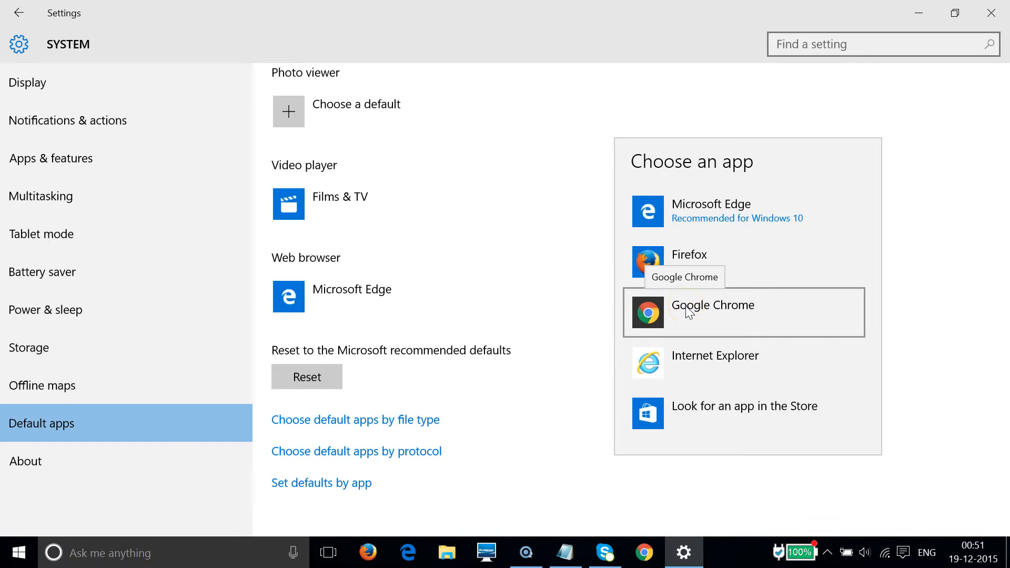
pyautogui.click(713, 313)
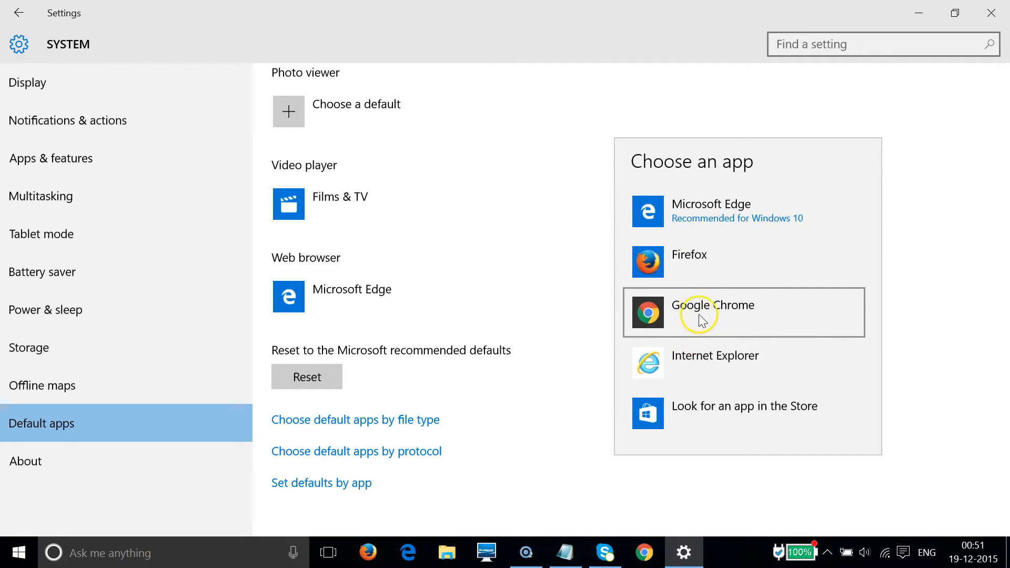
pyautogui.moveTo(737, 313)
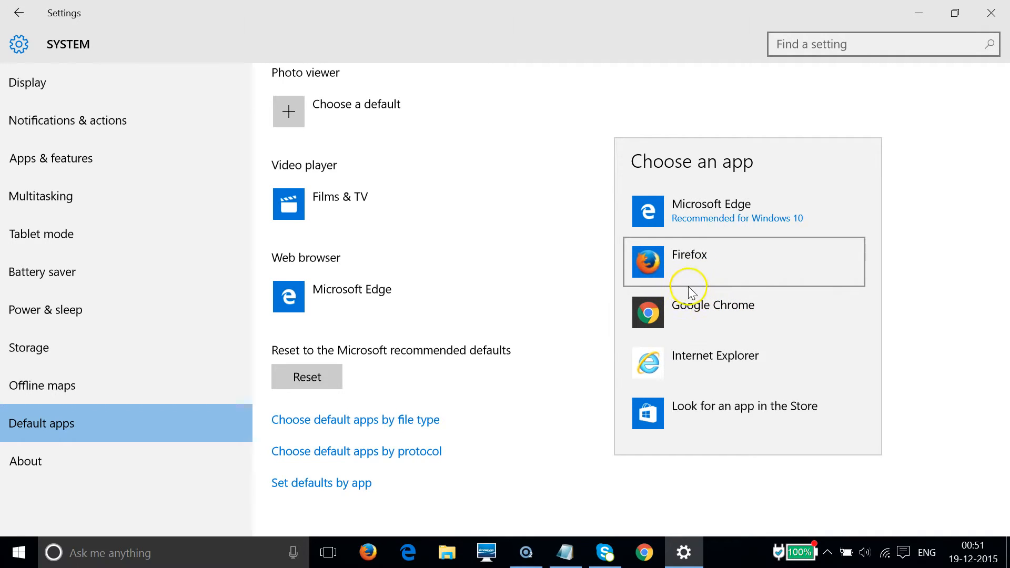
pyautogui.moveTo(699, 308)
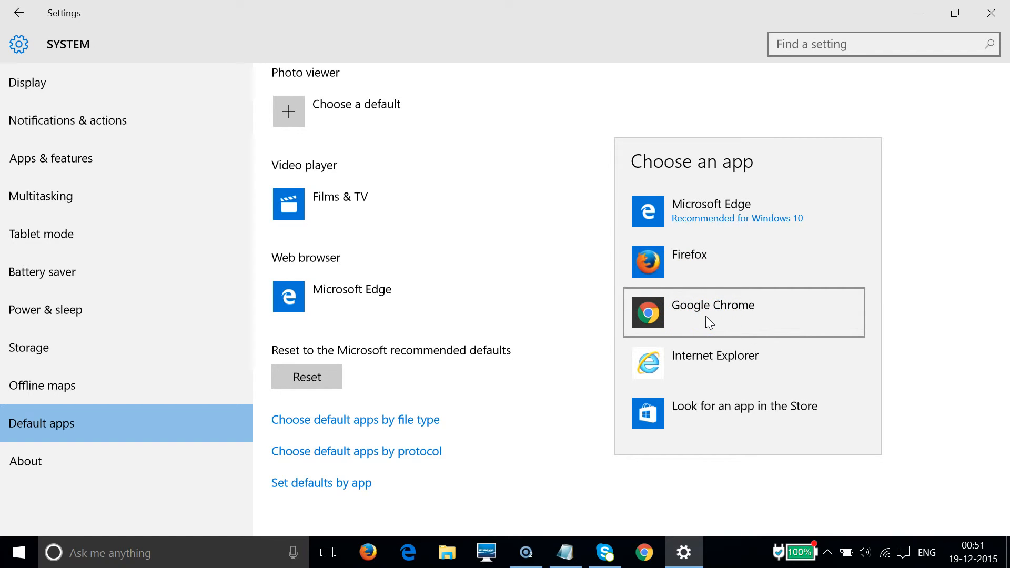
pyautogui.moveTo(708, 315)
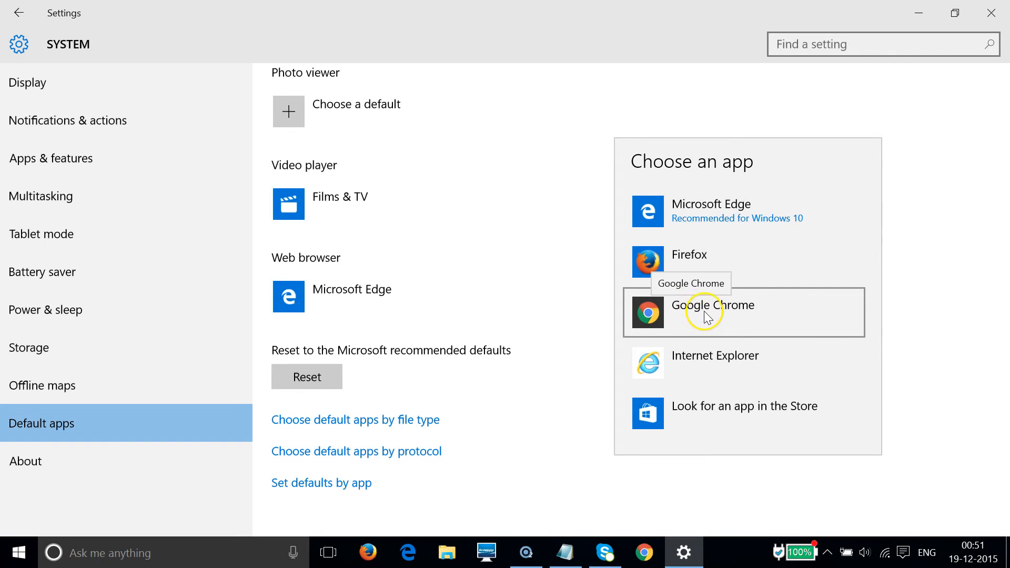
pyautogui.click(712, 312)
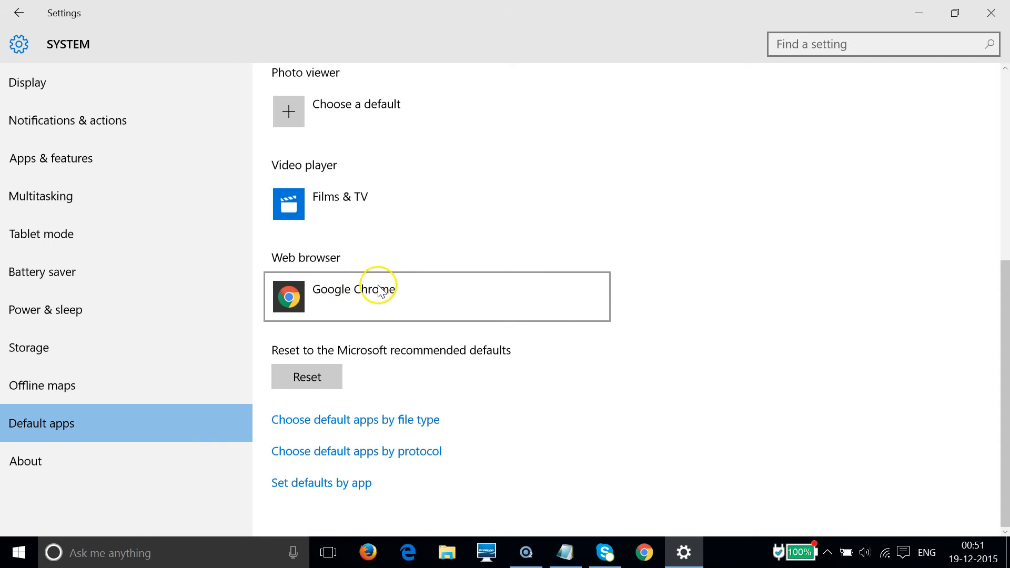
pyautogui.moveTo(577, 552)
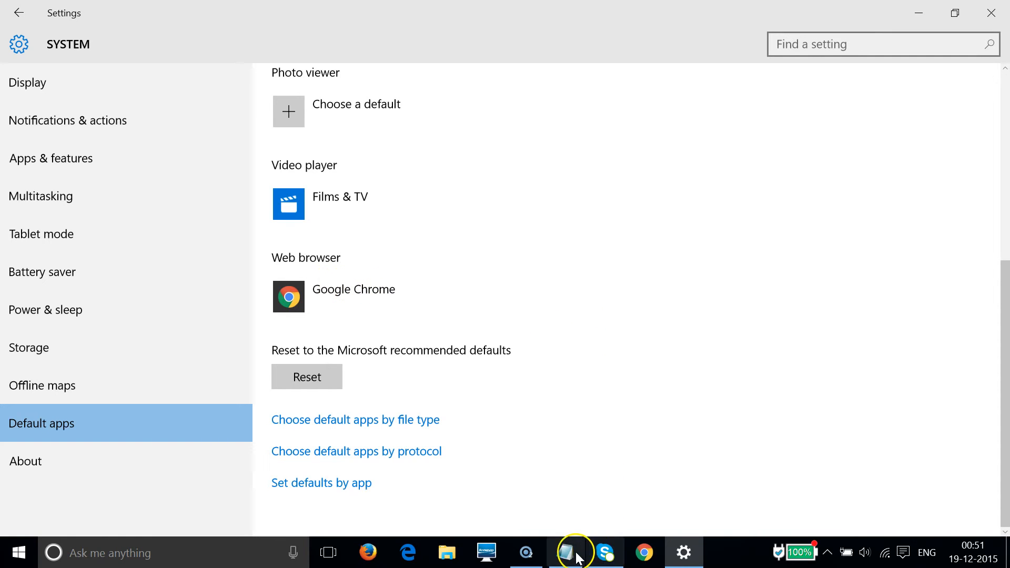
pyautogui.click(575, 553)
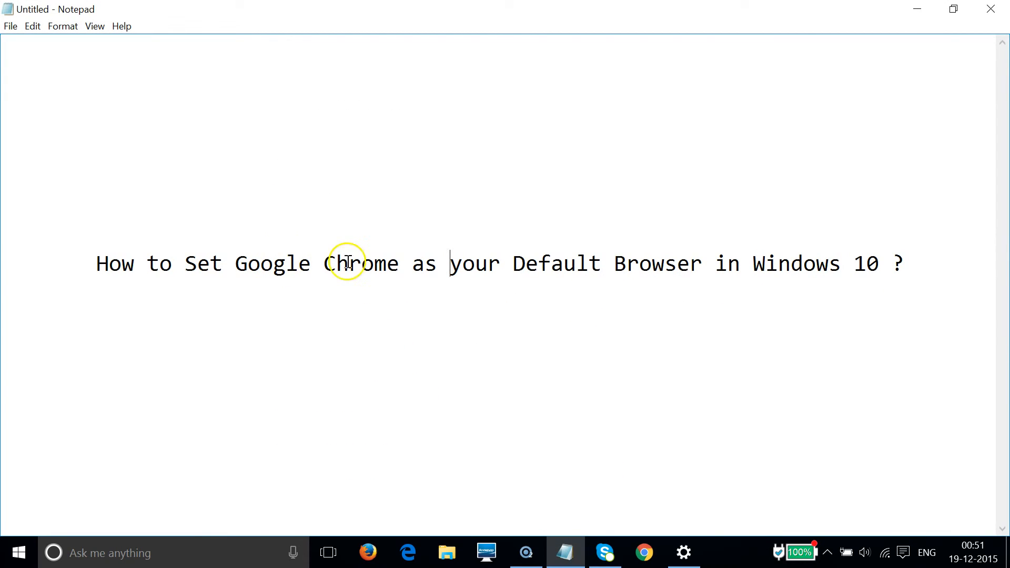
pyautogui.moveTo(716, 264)
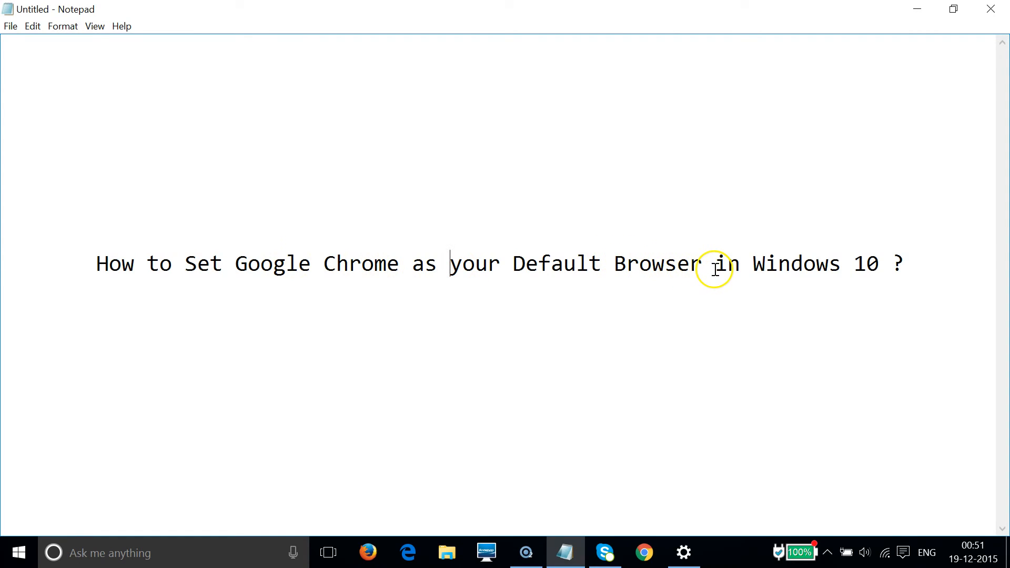